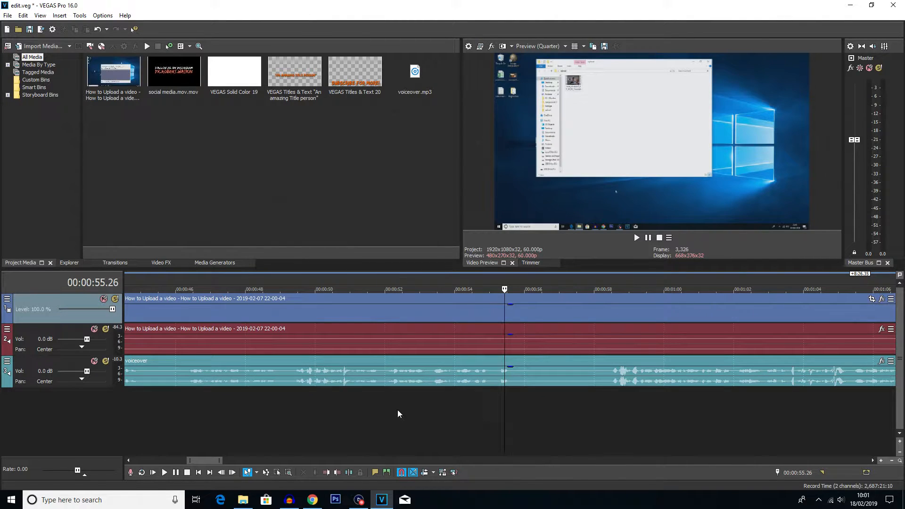
- Enable Auto Ripple (Ctrl+L) so later edits close timeline gaps automatically
left_click(445, 289)
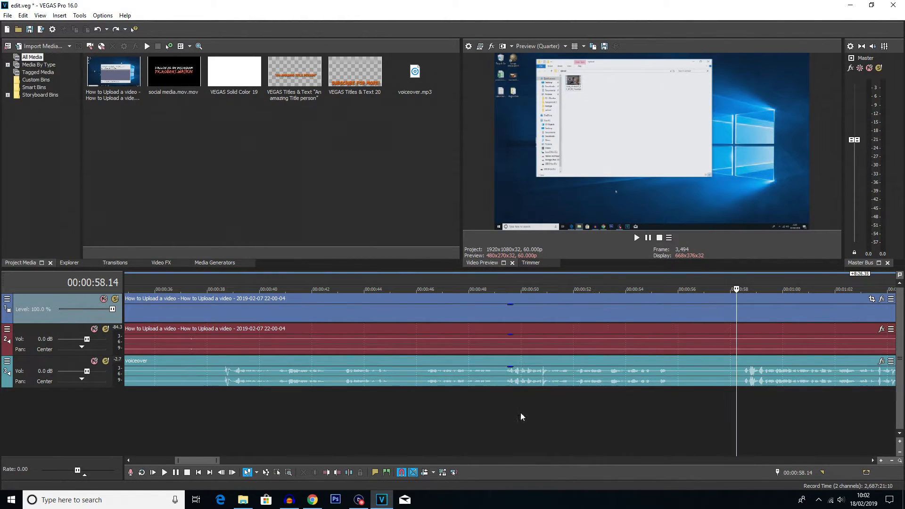
left_click(516, 289)
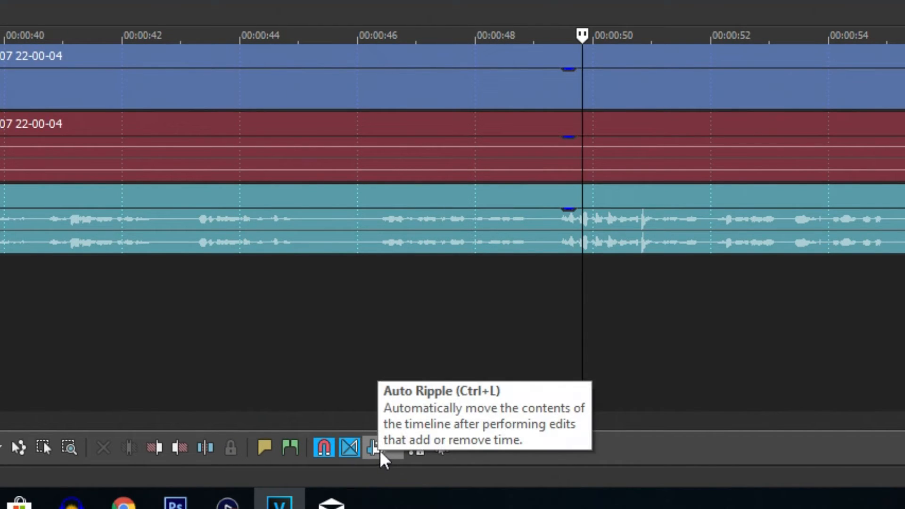
left_click(374, 447)
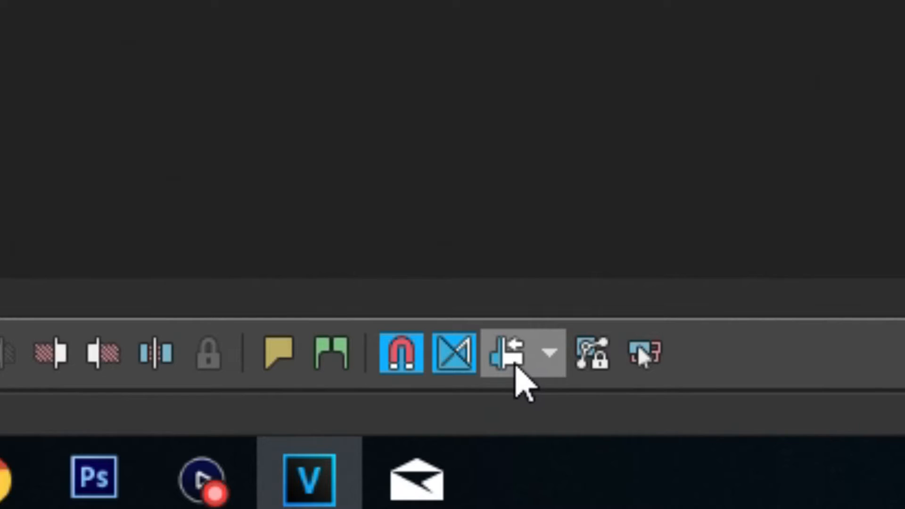
mouse_move(523, 383)
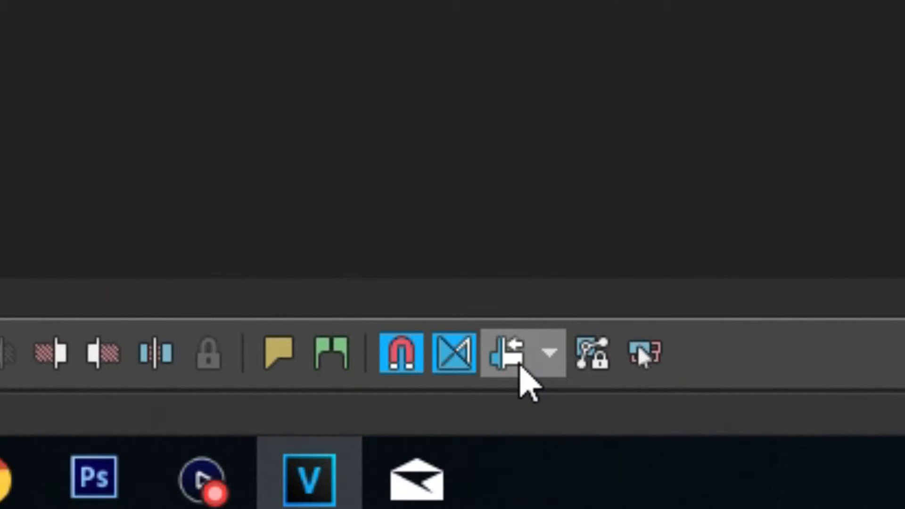
mouse_move(506, 351)
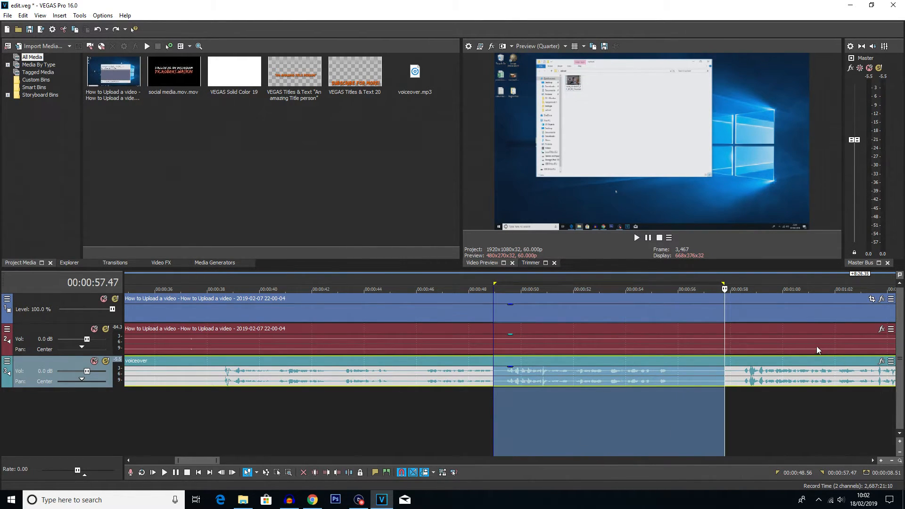
mouse_move(822, 339)
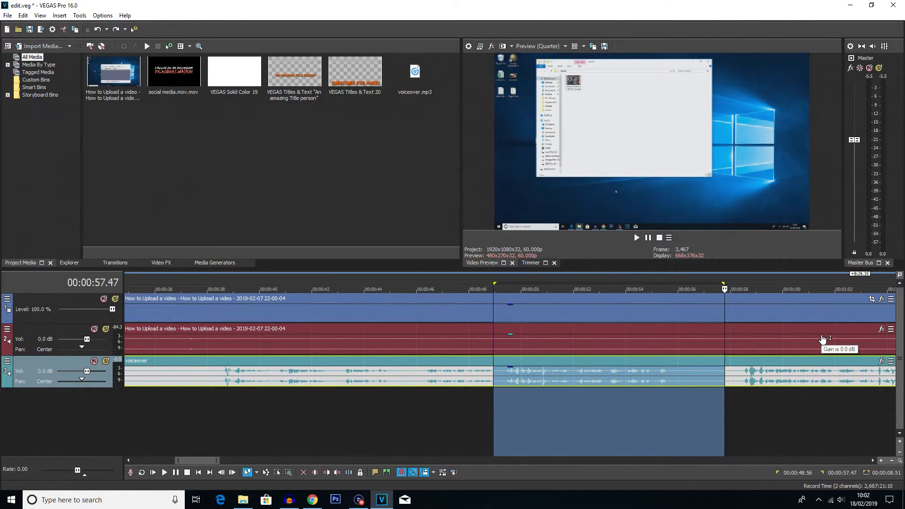